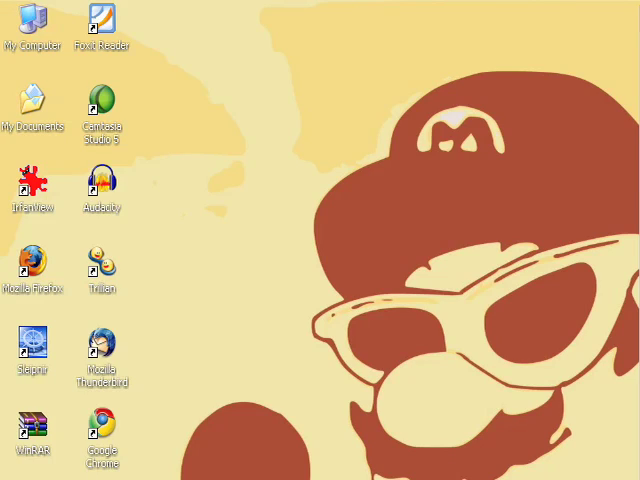
pyautogui.moveTo(33, 22)
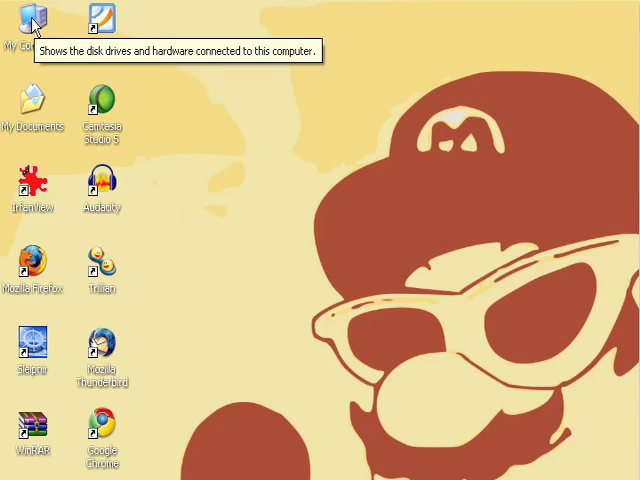
# Browse from My Computer to Local Disk (C:) to list its top-level folders.
pyautogui.doubleClick(32, 22)
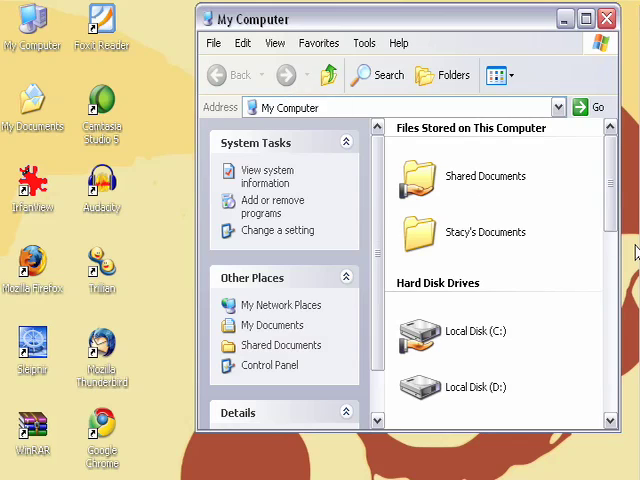
pyautogui.scroll(-3)
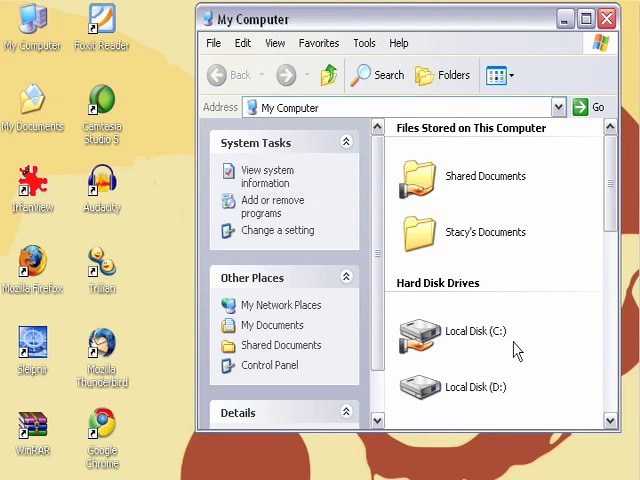
pyautogui.moveTo(422, 343)
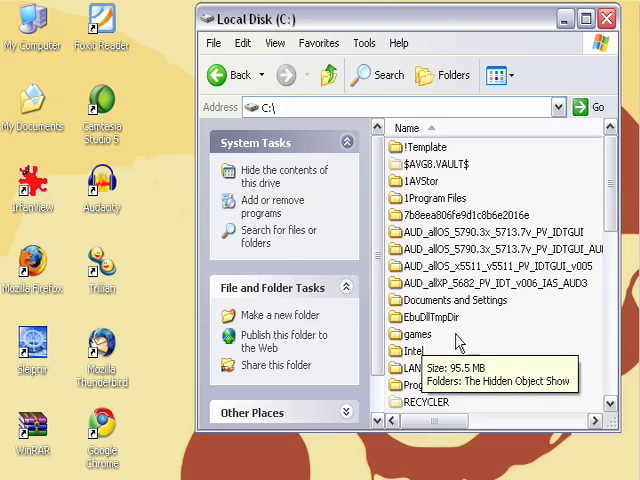
pyautogui.scroll(-3)
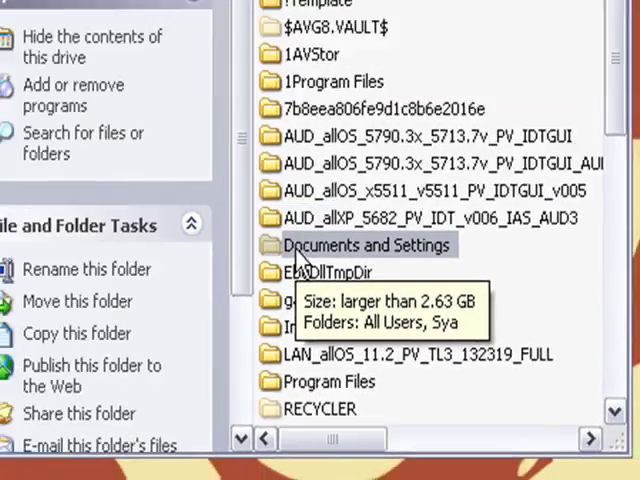
# Open Documents and Settings, then the Sya profile folder, and scroll to Favorites.
pyautogui.doubleClick(369, 245)
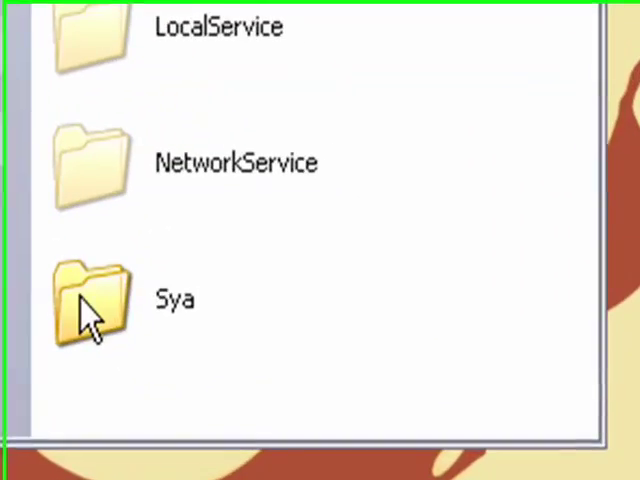
pyautogui.doubleClick(88, 300)
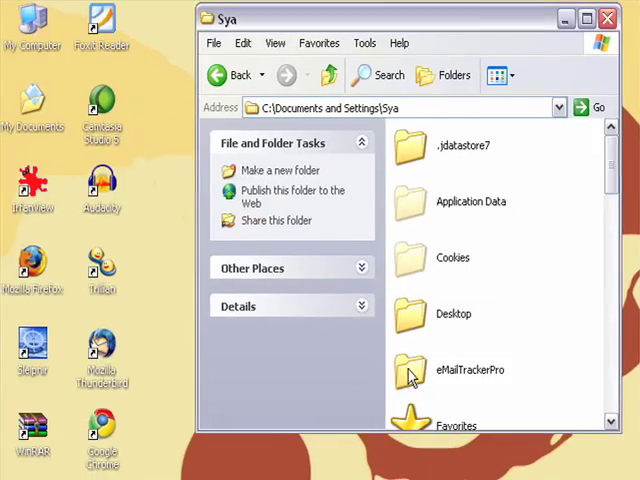
pyautogui.scroll(-3)
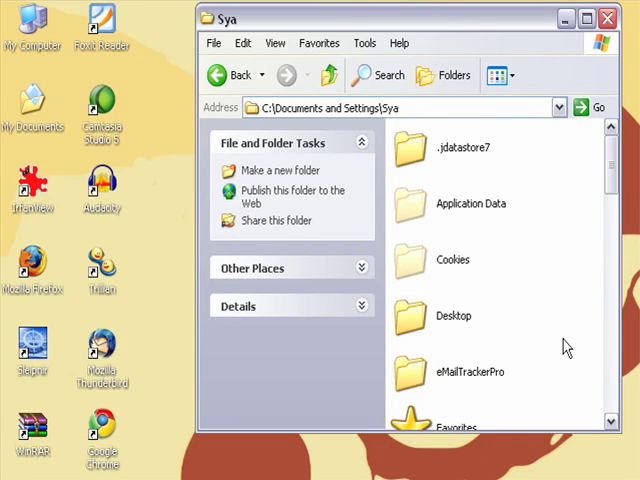
pyautogui.scroll(-3)
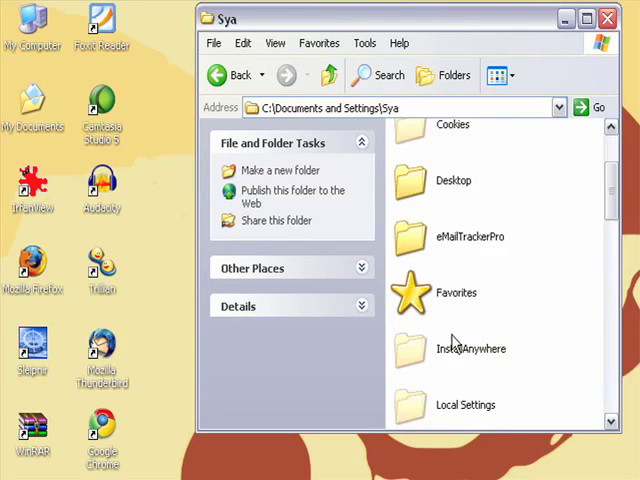
pyautogui.scroll(-3)
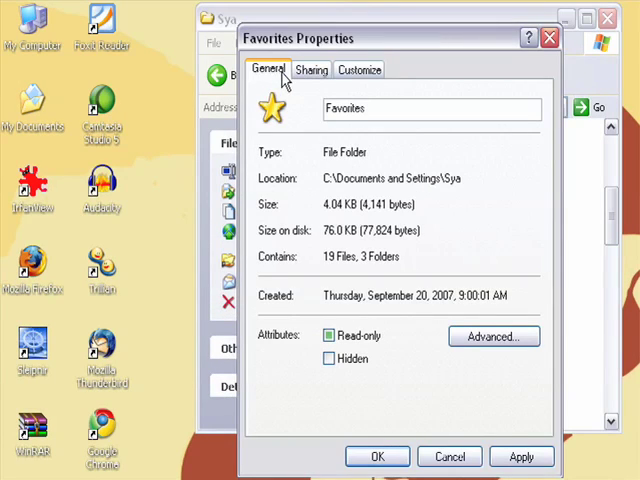
# Tick 'Make this folder private' on the Favorites folder's Sharing tab.
pyautogui.click(311, 69)
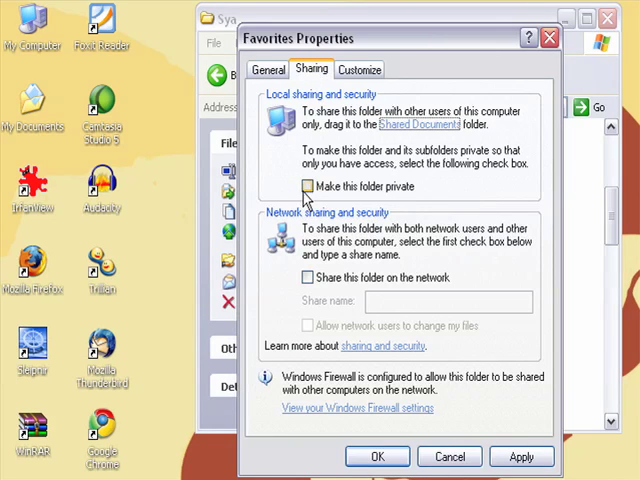
pyautogui.click(308, 186)
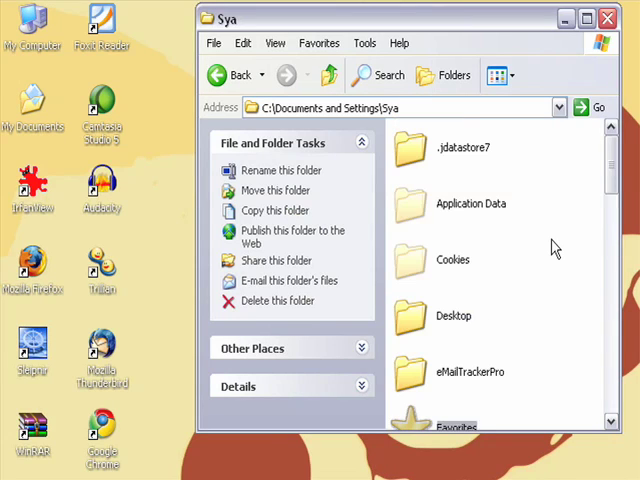
pyautogui.moveTo(561, 262)
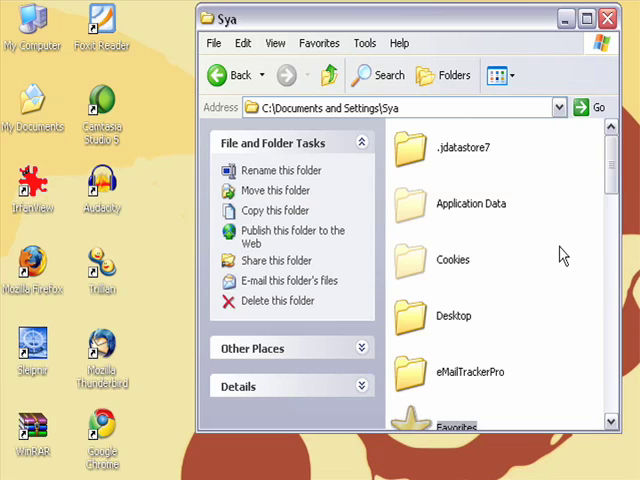
pyautogui.moveTo(510, 277)
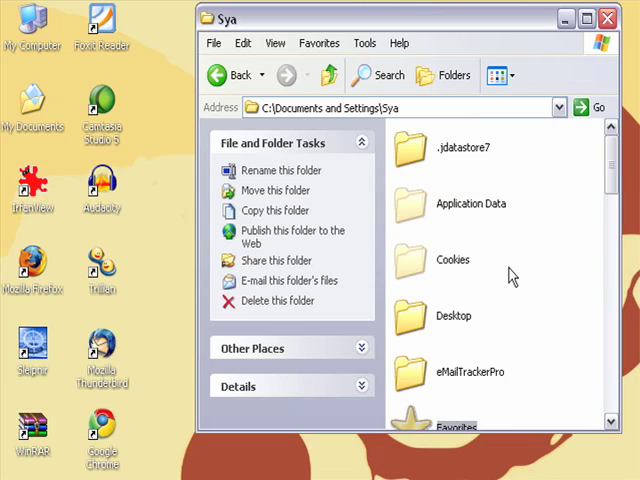
pyautogui.scroll(-3)
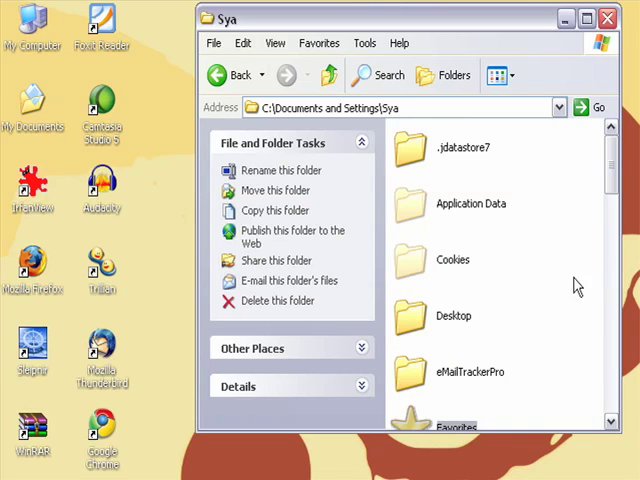
pyautogui.moveTo(190, 357)
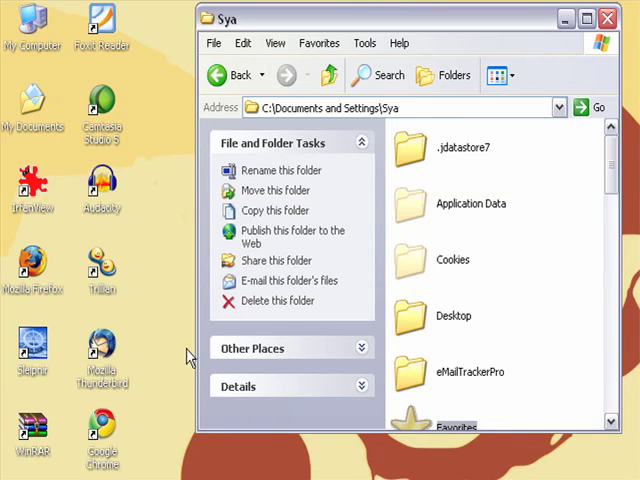
pyautogui.moveTo(185, 450)
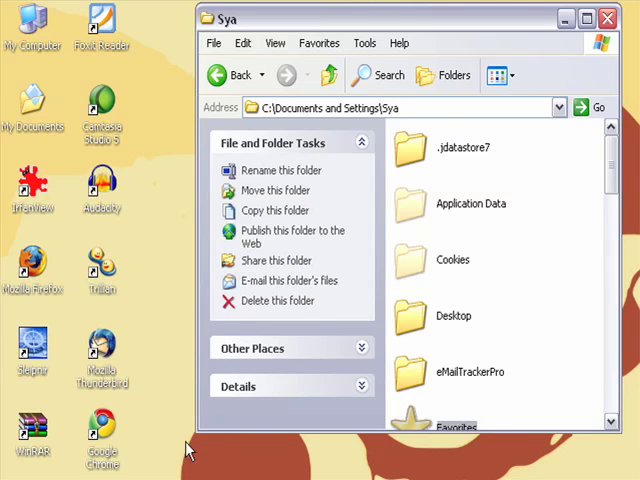